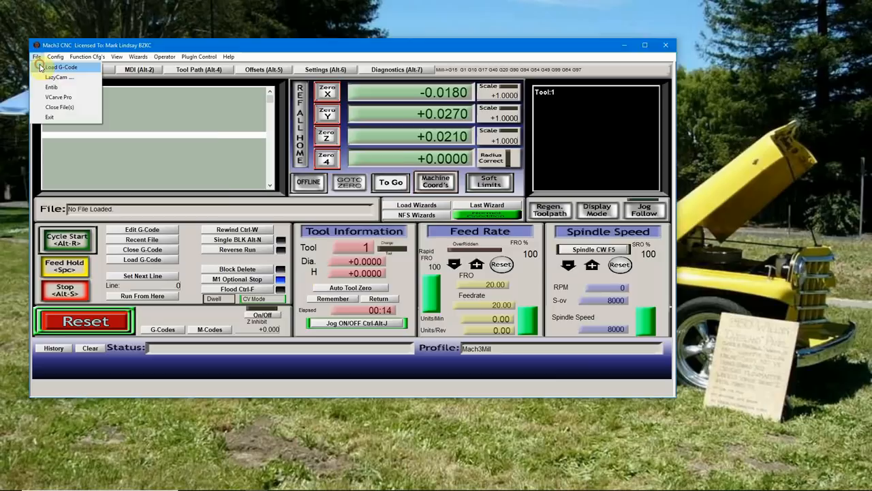
Load the '.75 long vertical keyhole.txt' G-code file via File > Load G-Code.
click(62, 67)
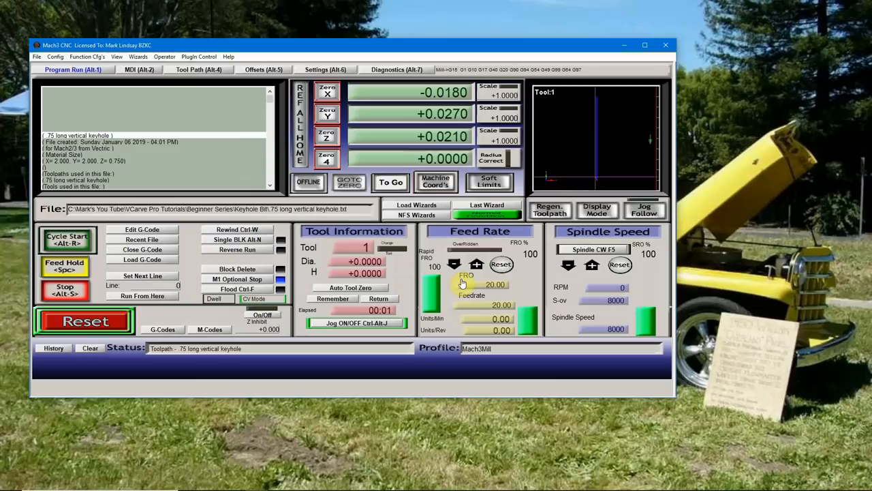
click(326, 91)
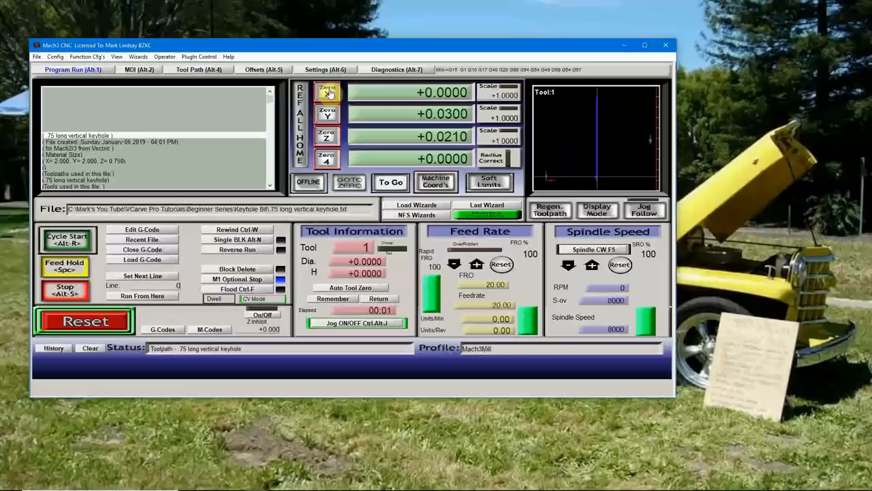
Zero the Y axis so Y reads +0.0000 alongside the zeroed X.
click(328, 114)
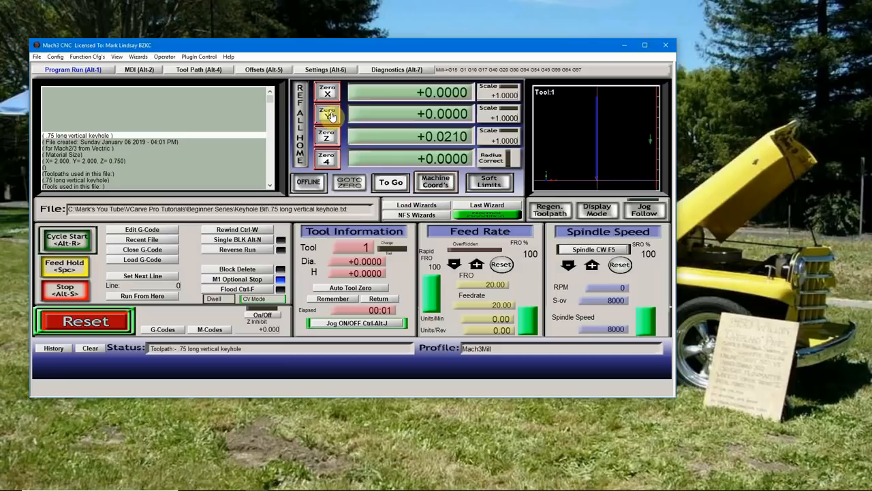